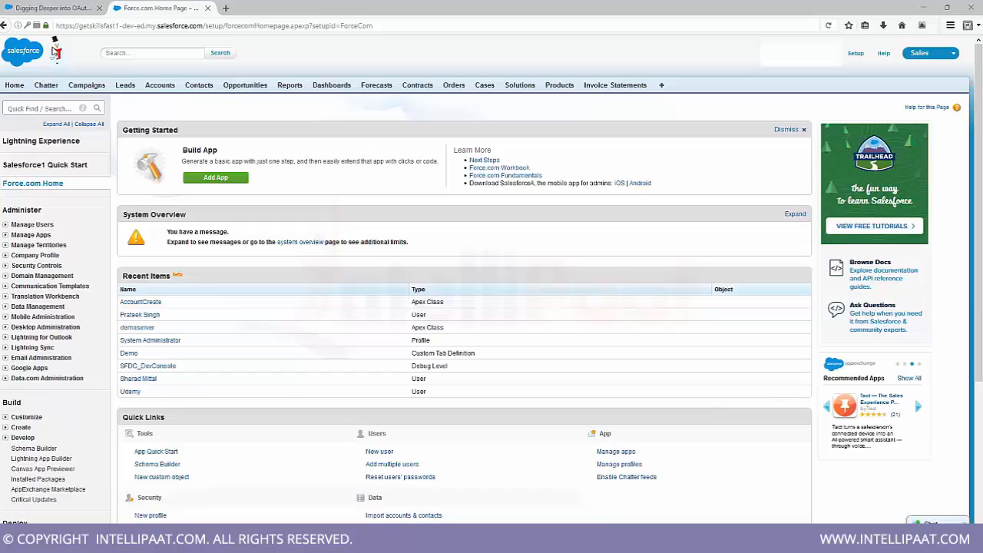
- Switch to the 'Digging Deeper into OAuth 2.0' article and scroll to the OAuth 2.0 Basics diagram
{"action": "left_click", "coordinate": [50, 7]}
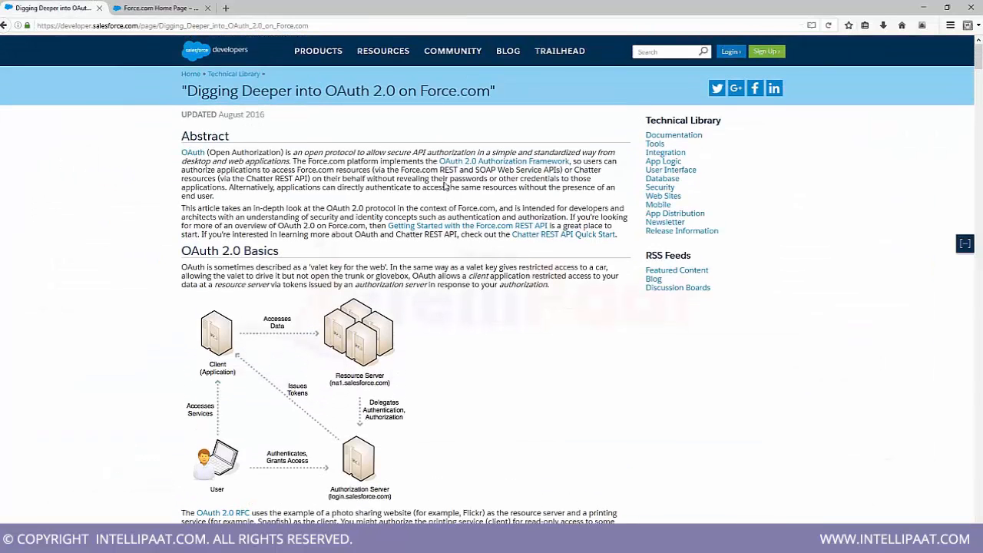
{"action": "mouse_move", "coordinate": [395, 109]}
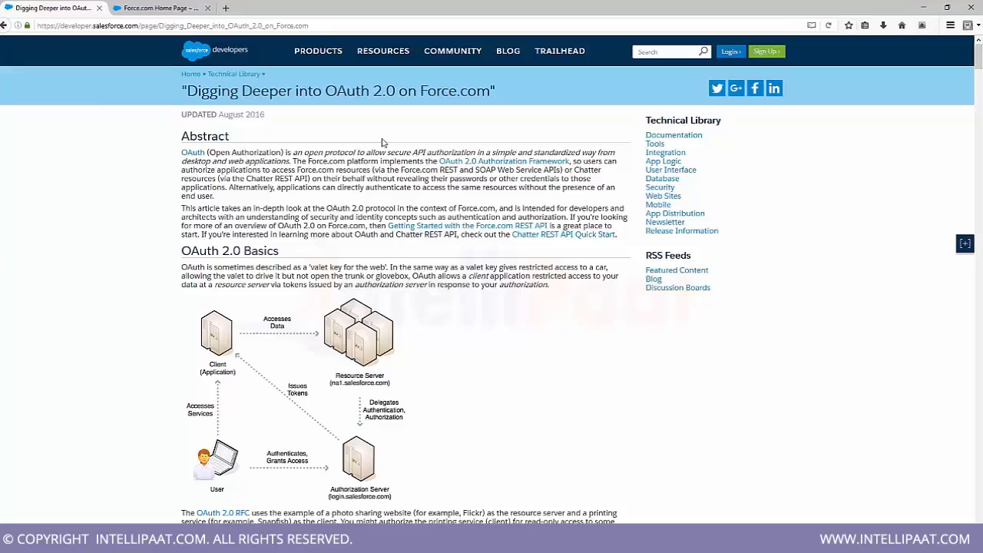
{"action": "scroll", "scroll_direction": "down", "scroll_amount": 3}
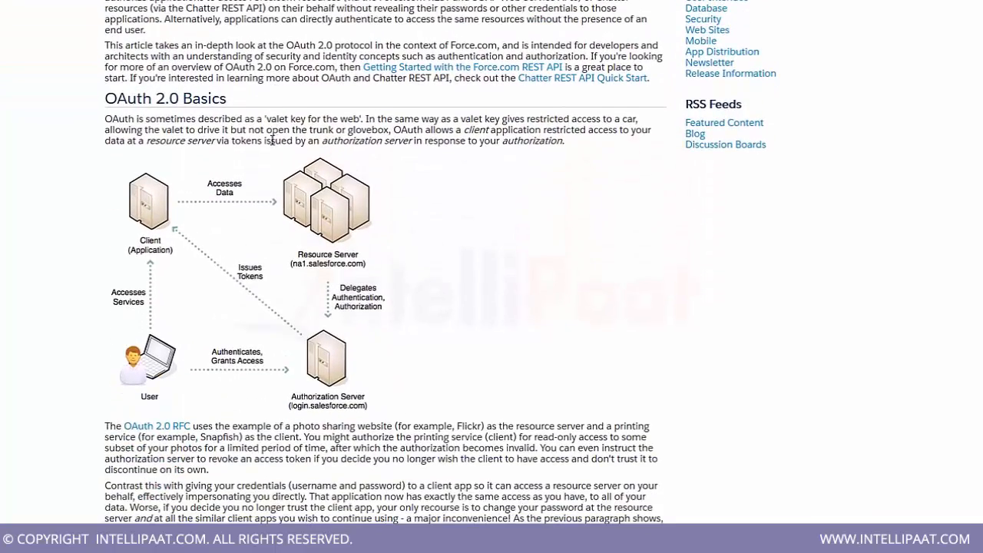
{"action": "mouse_move", "coordinate": [115, 384]}
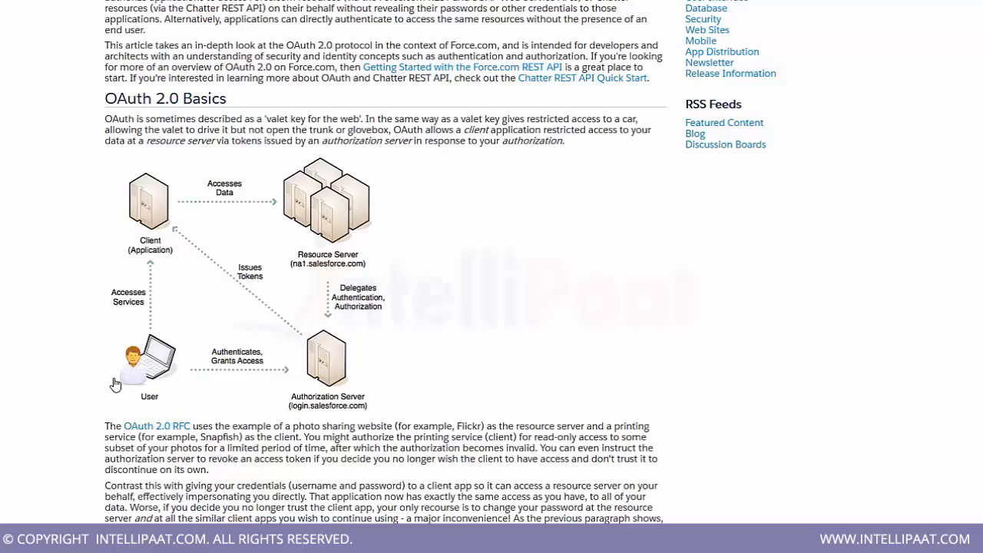
{"action": "mouse_move", "coordinate": [134, 226]}
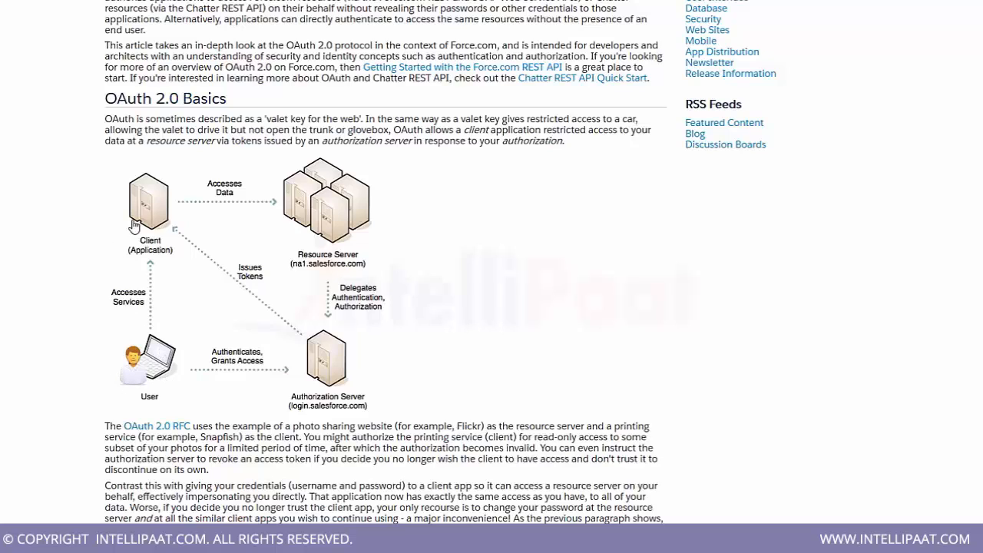
{"action": "mouse_move", "coordinate": [153, 208]}
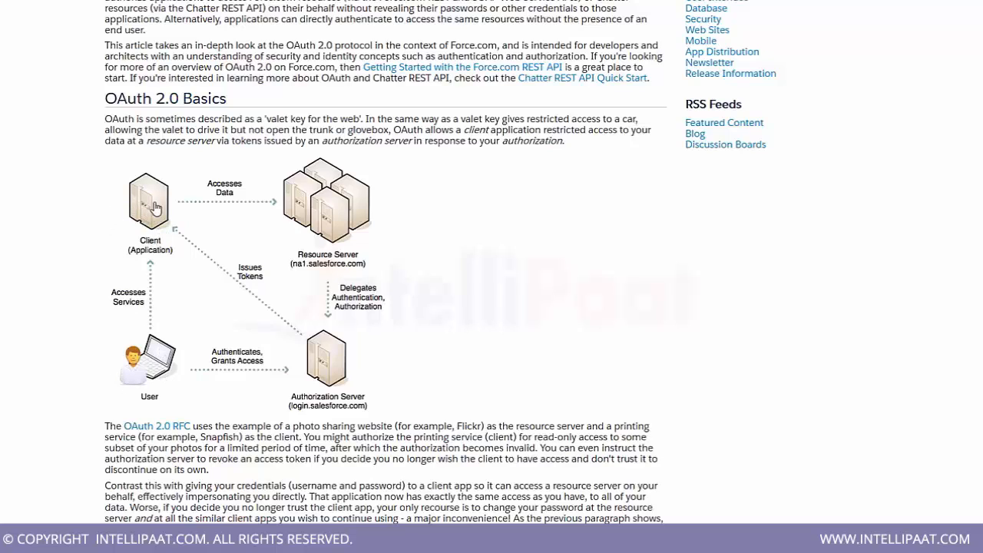
{"action": "mouse_move", "coordinate": [150, 360]}
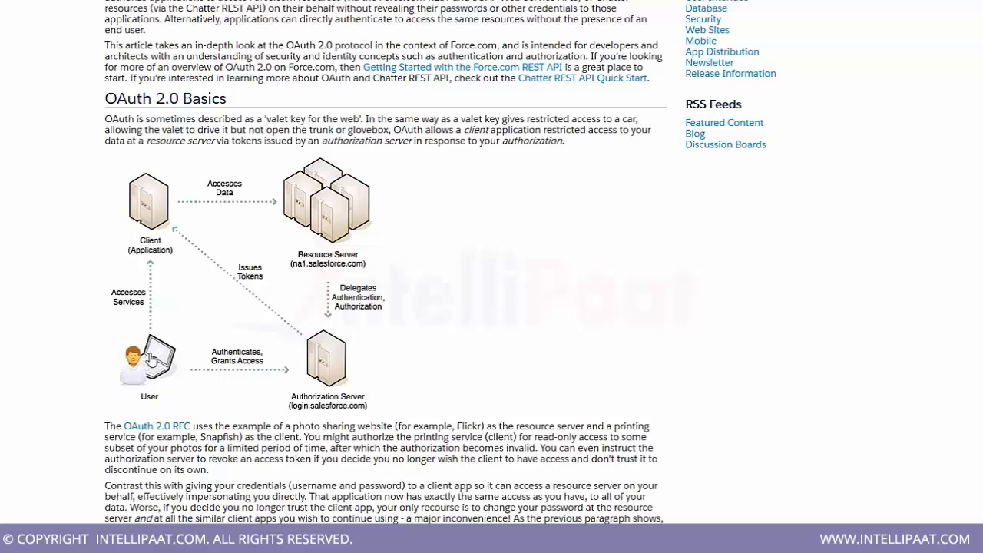
{"action": "mouse_move", "coordinate": [151, 236]}
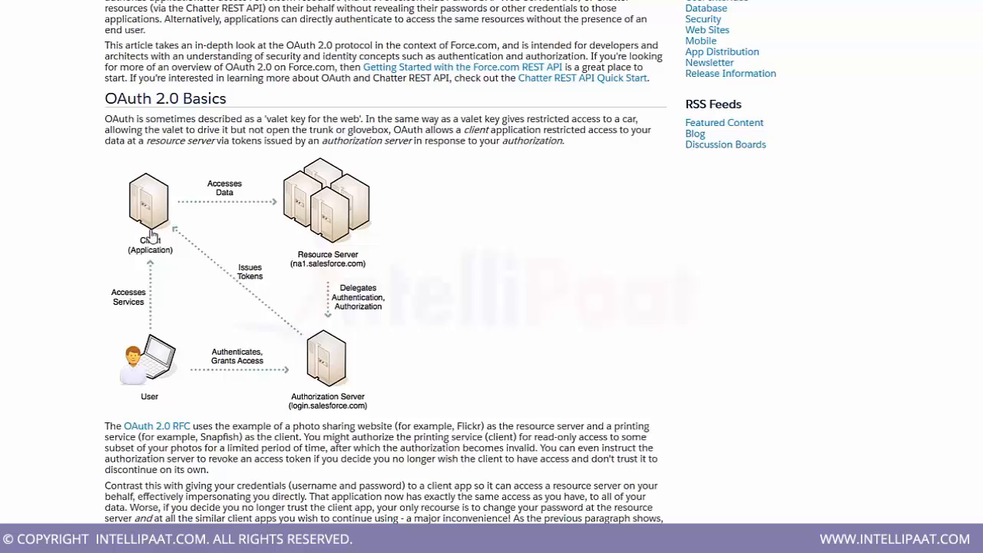
{"action": "mouse_move", "coordinate": [147, 378]}
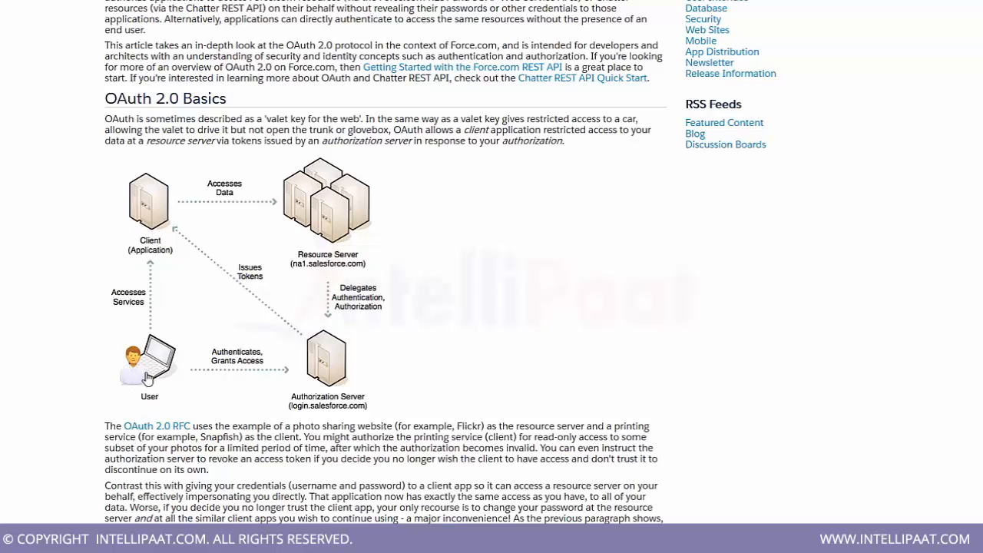
{"action": "mouse_move", "coordinate": [307, 377]}
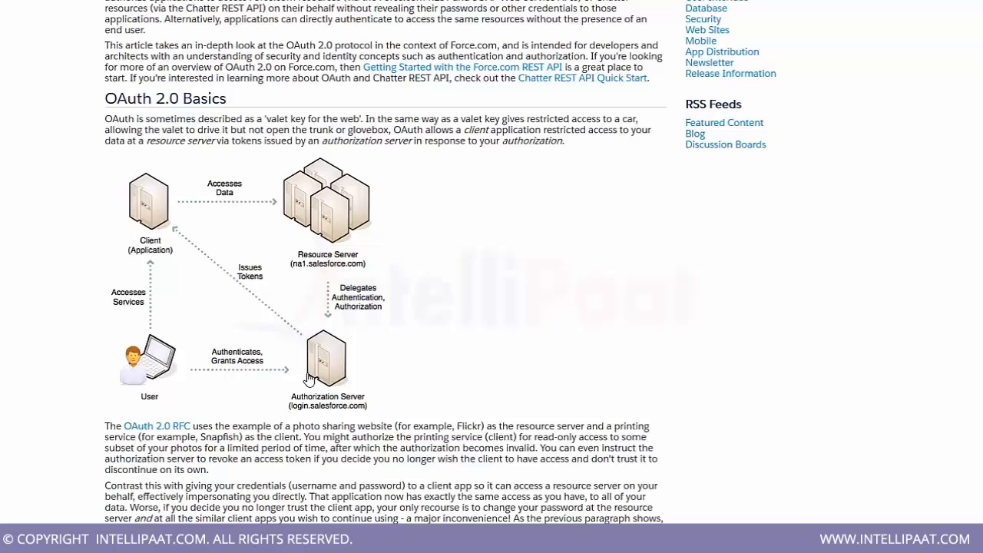
{"action": "mouse_move", "coordinate": [300, 340]}
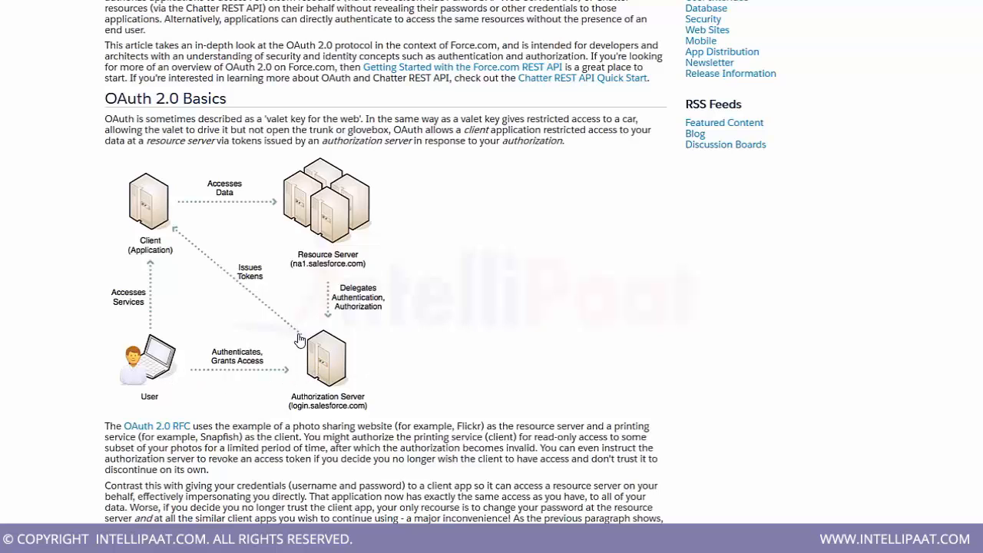
{"action": "mouse_move", "coordinate": [327, 414]}
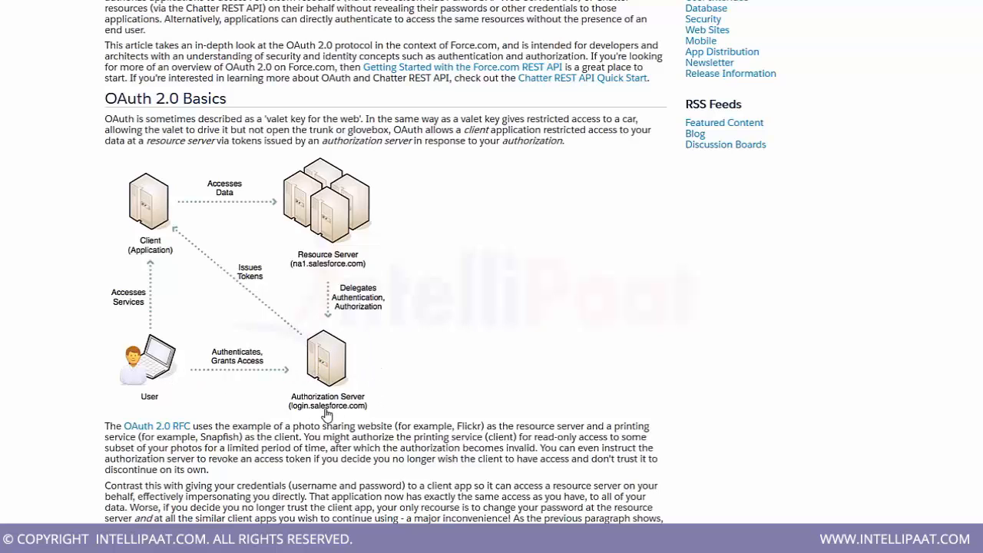
{"action": "mouse_move", "coordinate": [390, 369]}
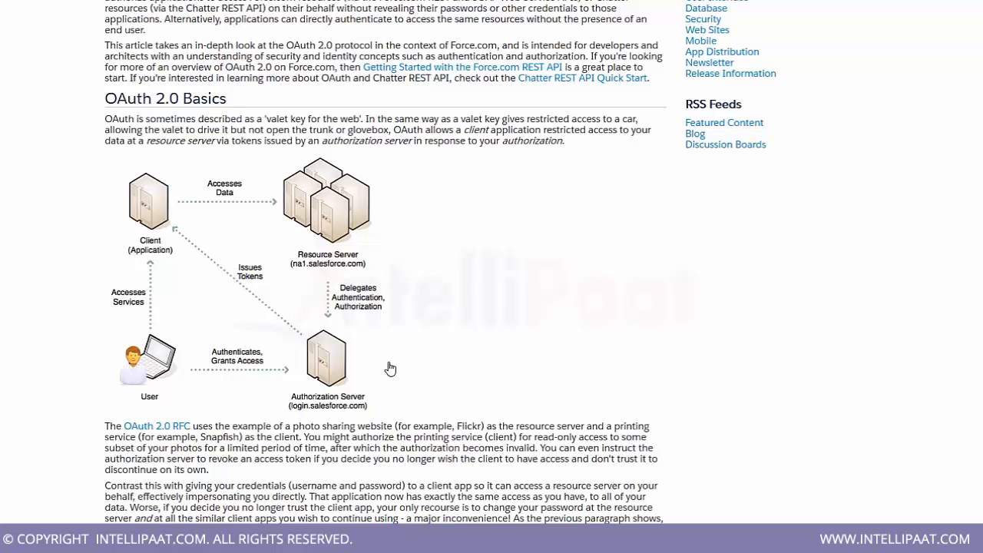
{"action": "mouse_move", "coordinate": [358, 395]}
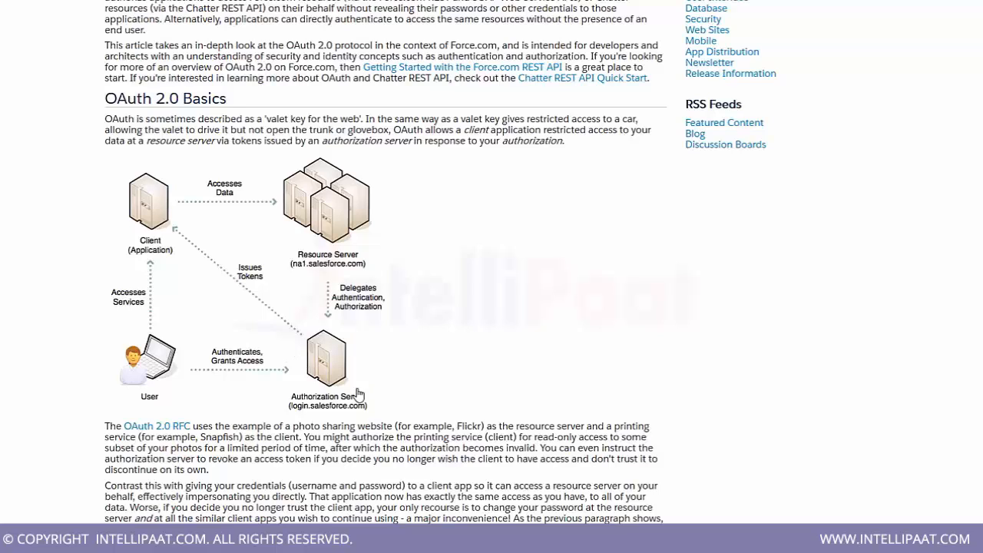
{"action": "mouse_move", "coordinate": [367, 383]}
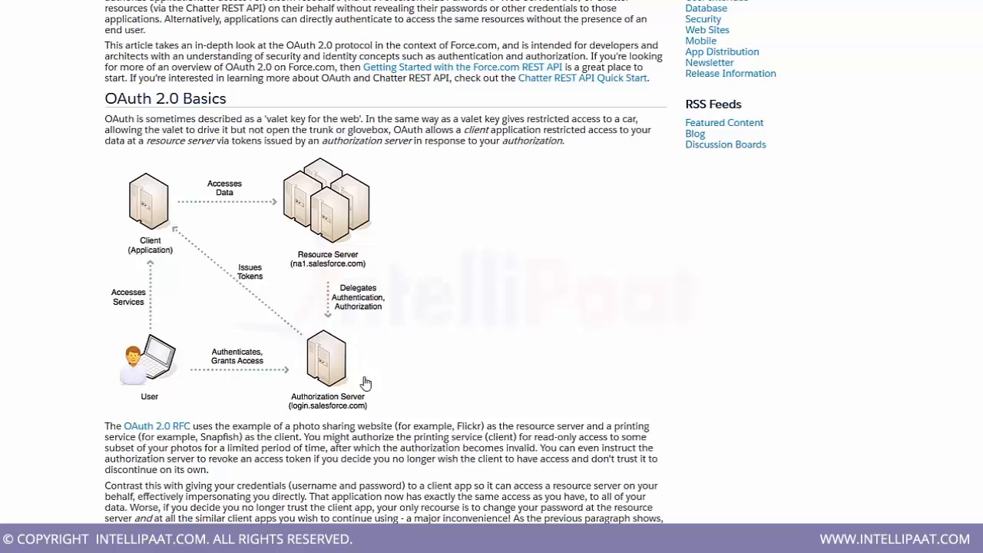
{"action": "mouse_move", "coordinate": [337, 361]}
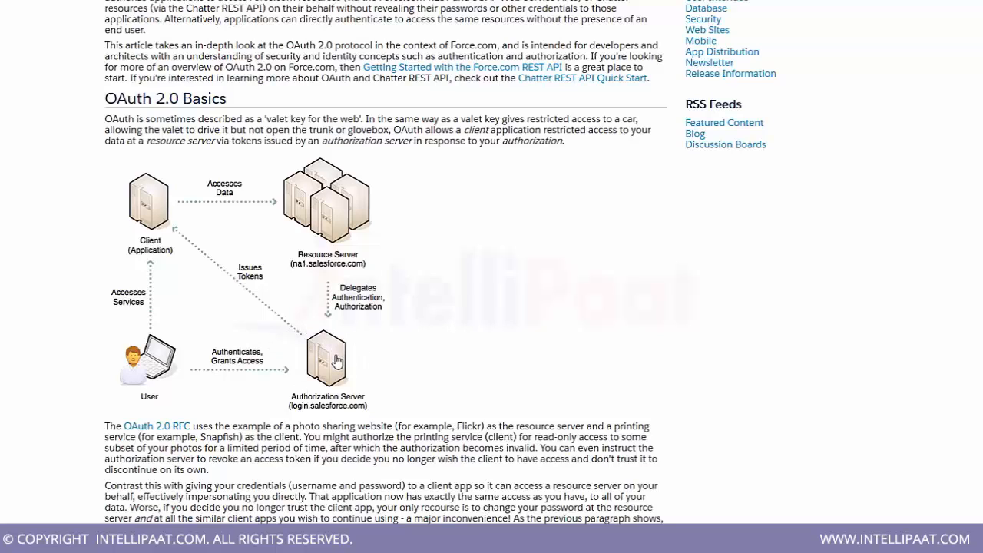
{"action": "mouse_move", "coordinate": [242, 282]}
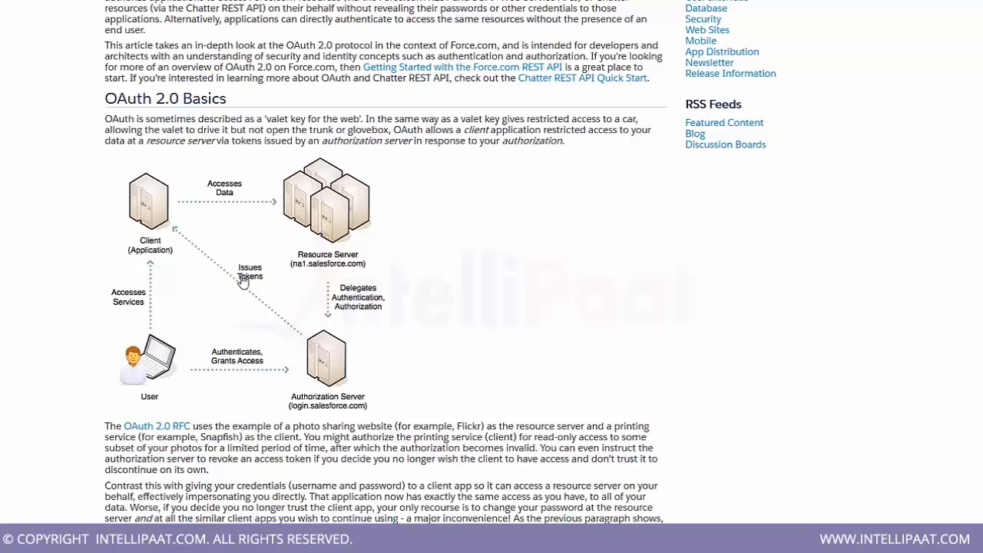
{"action": "mouse_move", "coordinate": [172, 380]}
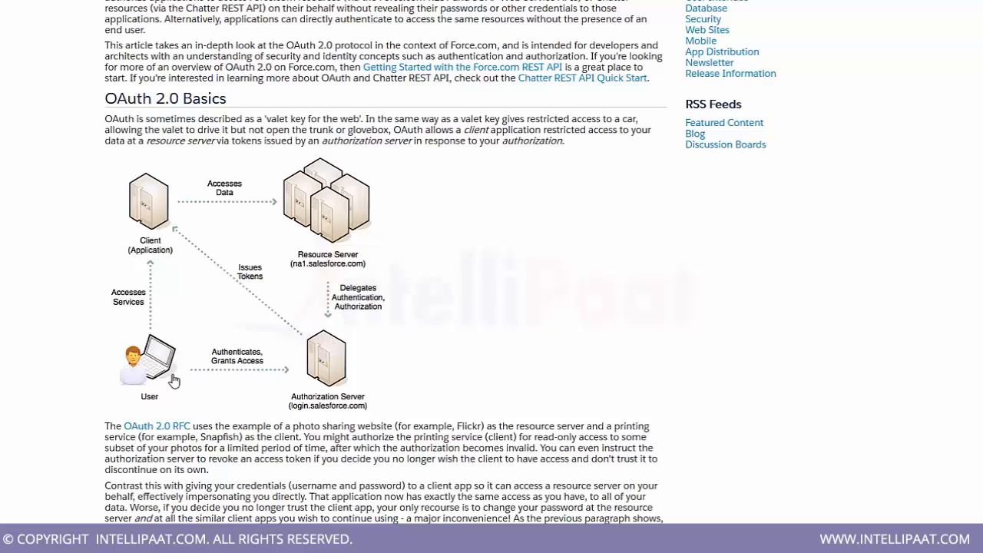
{"action": "mouse_move", "coordinate": [297, 375]}
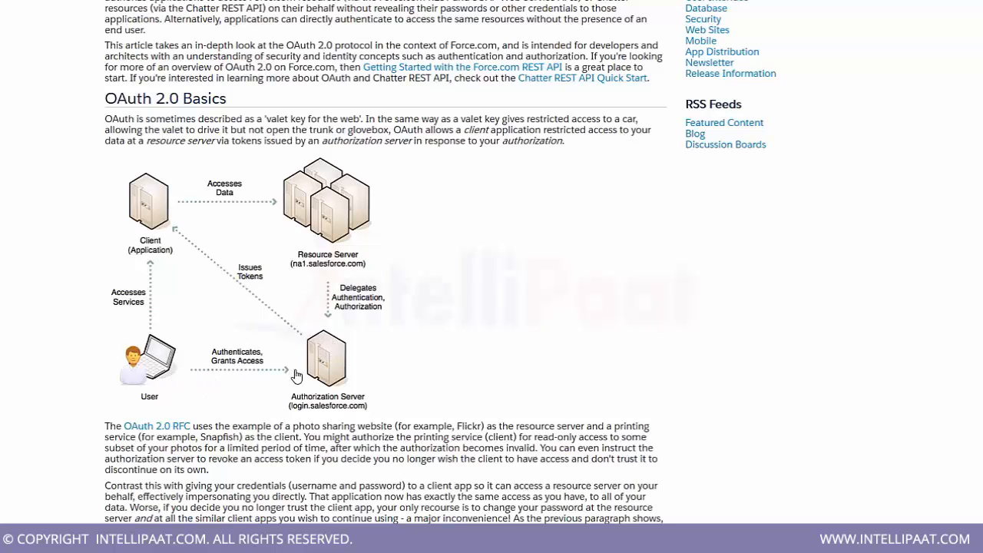
{"action": "mouse_move", "coordinate": [306, 361]}
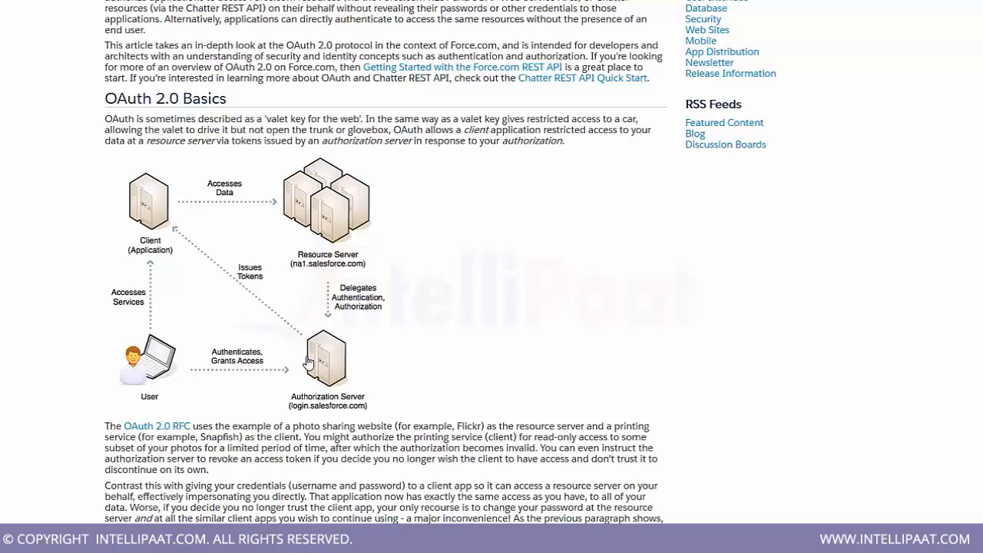
{"action": "mouse_move", "coordinate": [161, 240]}
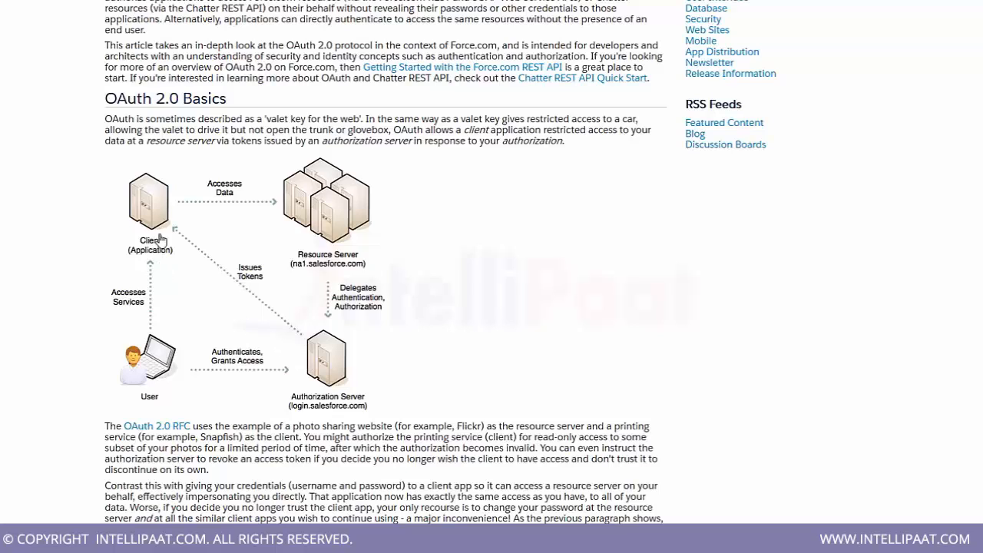
{"action": "mouse_move", "coordinate": [179, 349]}
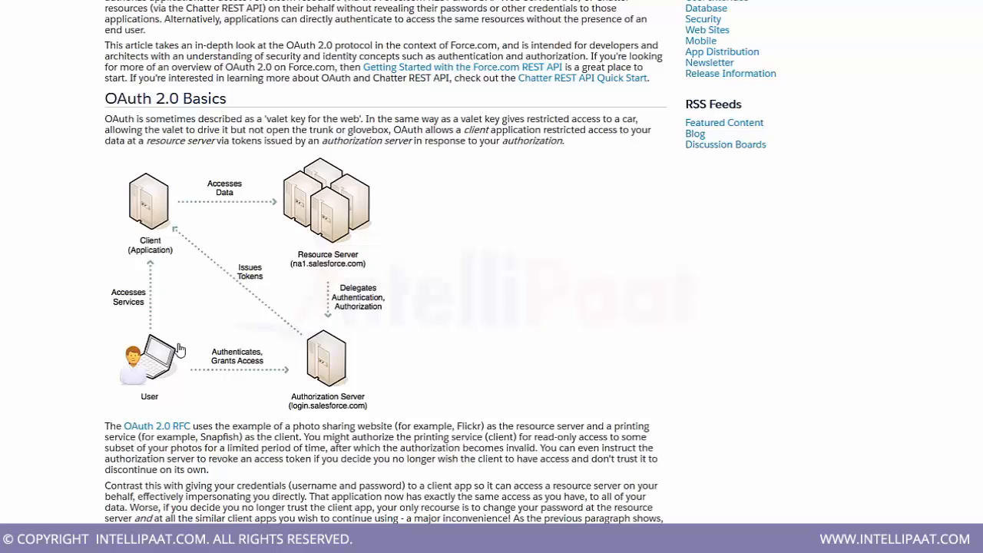
{"action": "mouse_move", "coordinate": [163, 266]}
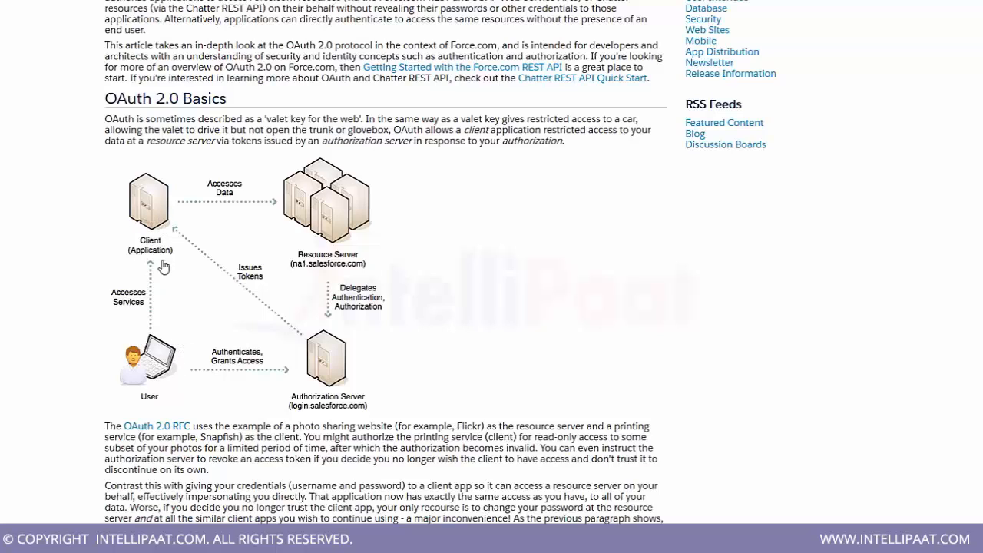
{"action": "mouse_move", "coordinate": [265, 169]}
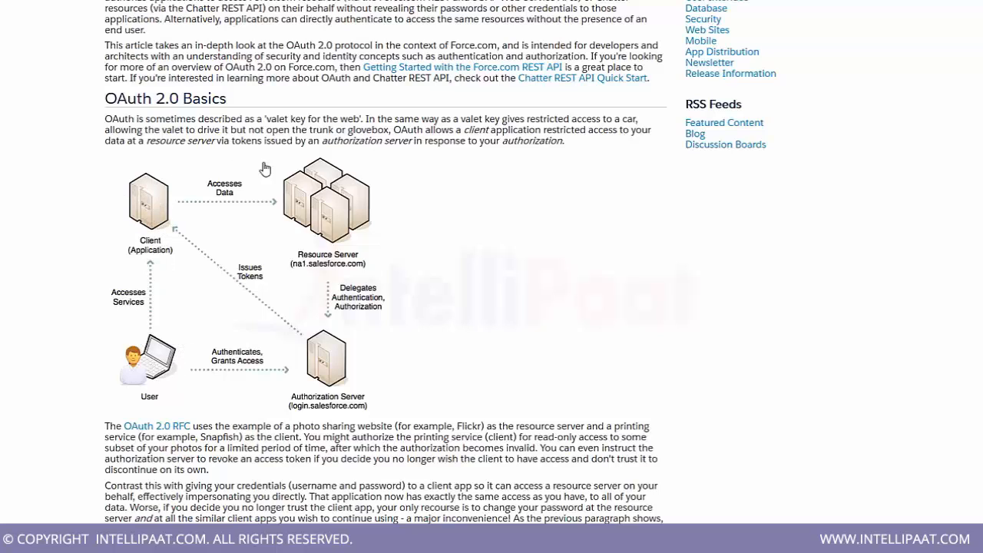
{"action": "mouse_move", "coordinate": [343, 221]}
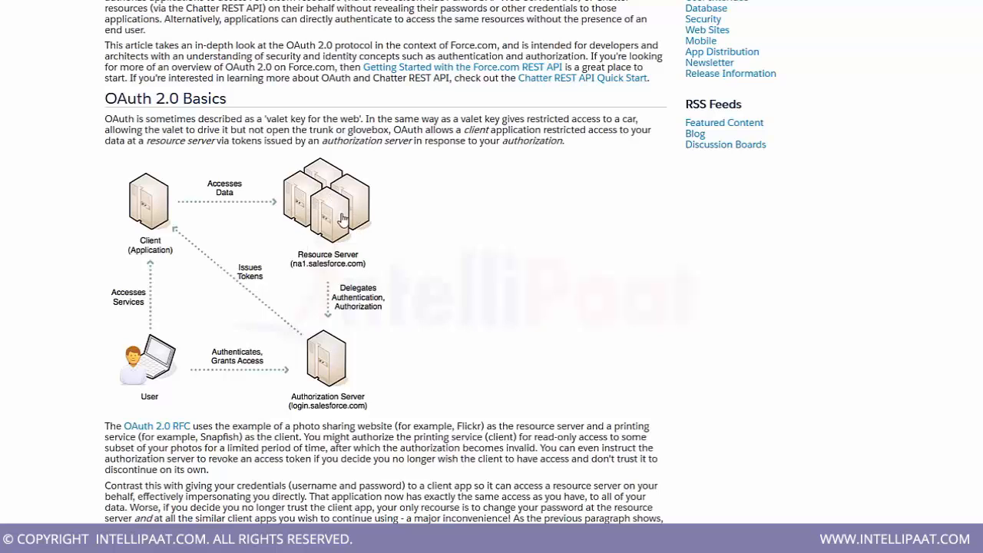
{"action": "mouse_move", "coordinate": [439, 197]}
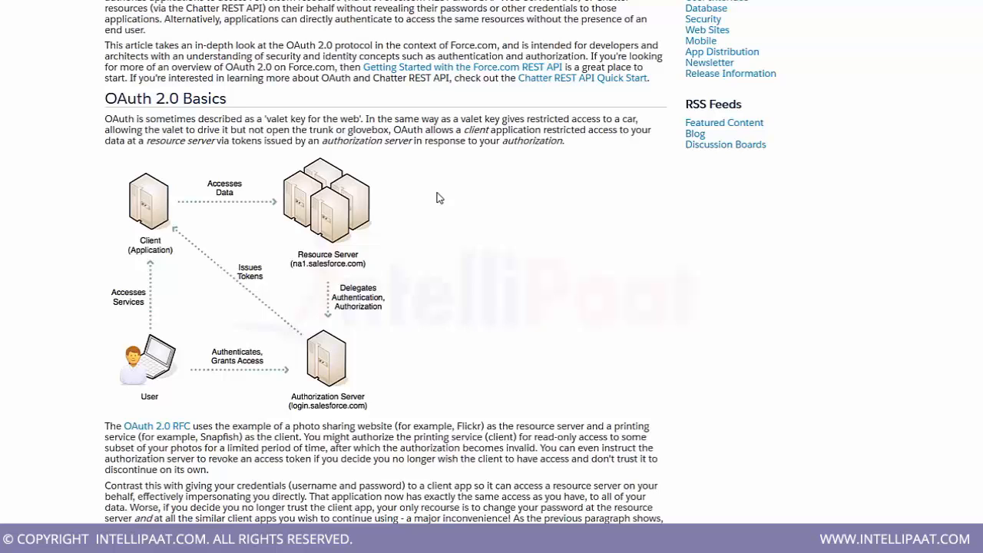
{"action": "mouse_move", "coordinate": [513, 227]}
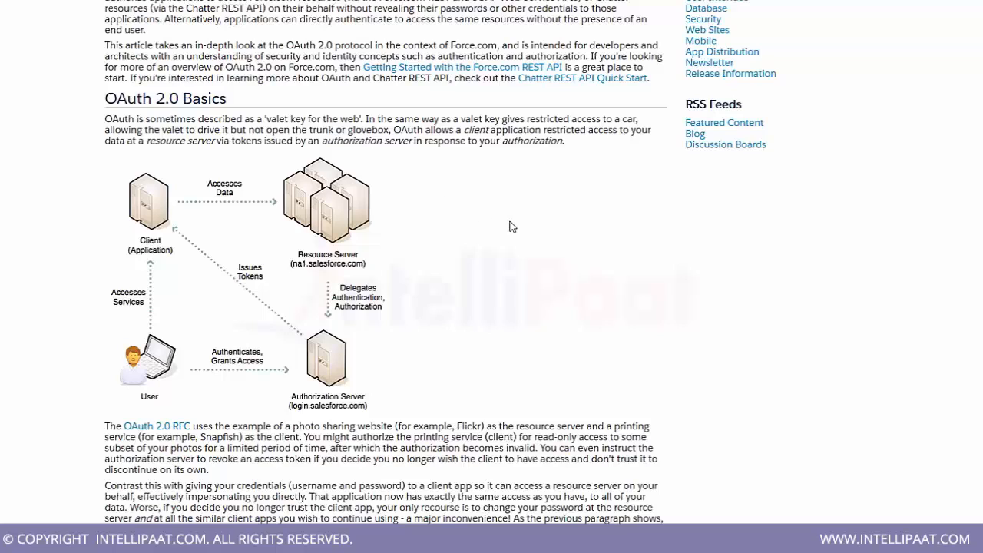